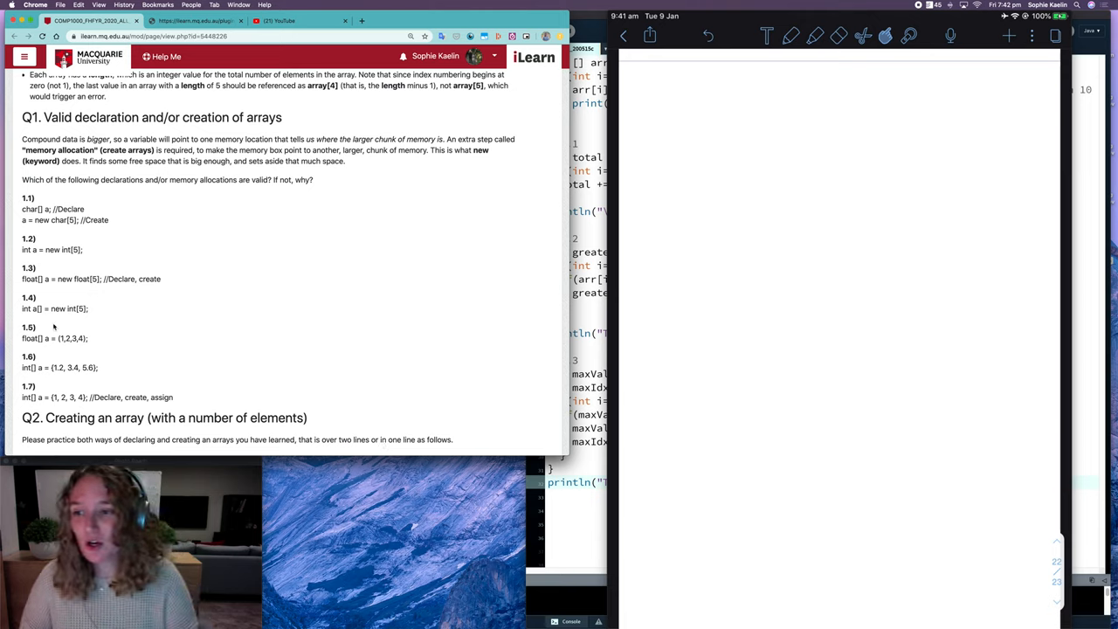
mouse_move(341, 391)
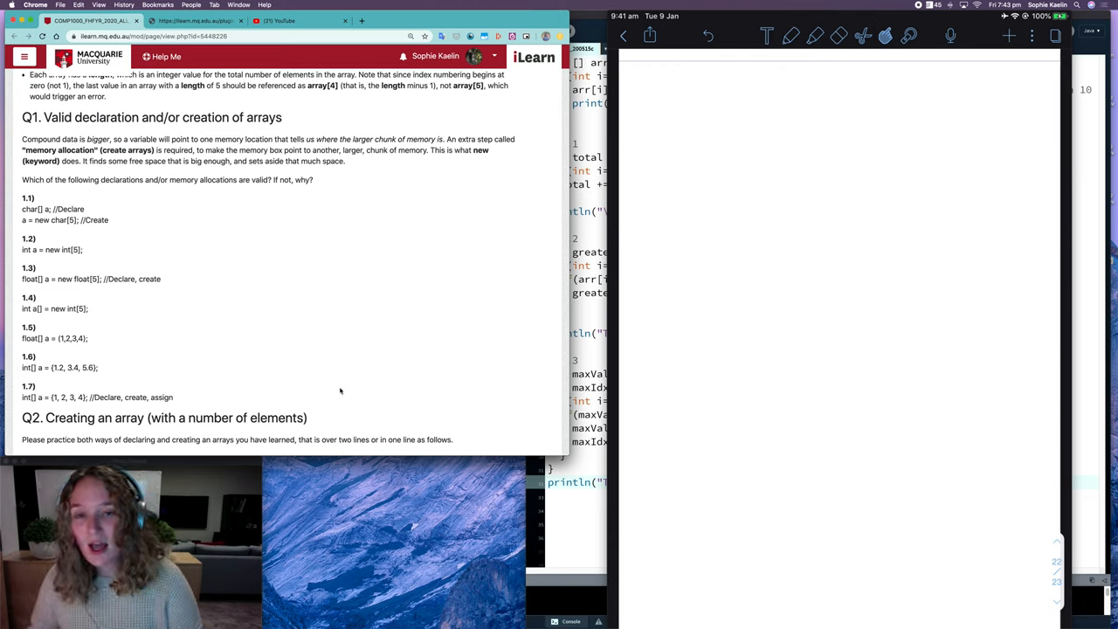
mouse_move(374, 363)
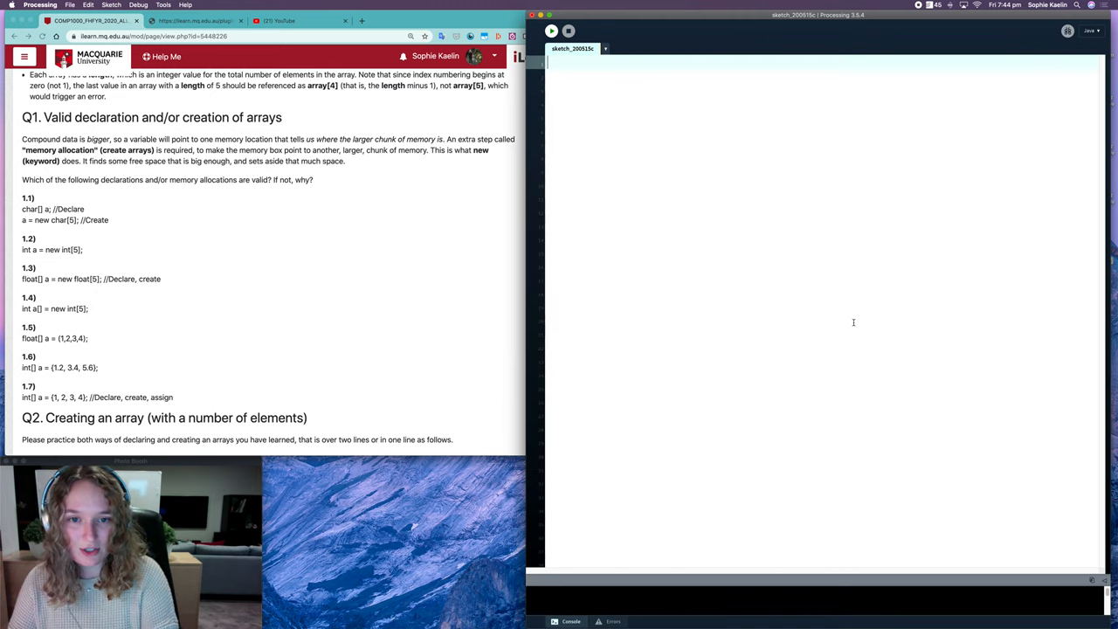
Step: Declare char[] a = null; and read int size = a.length; in the sketch
text(c)
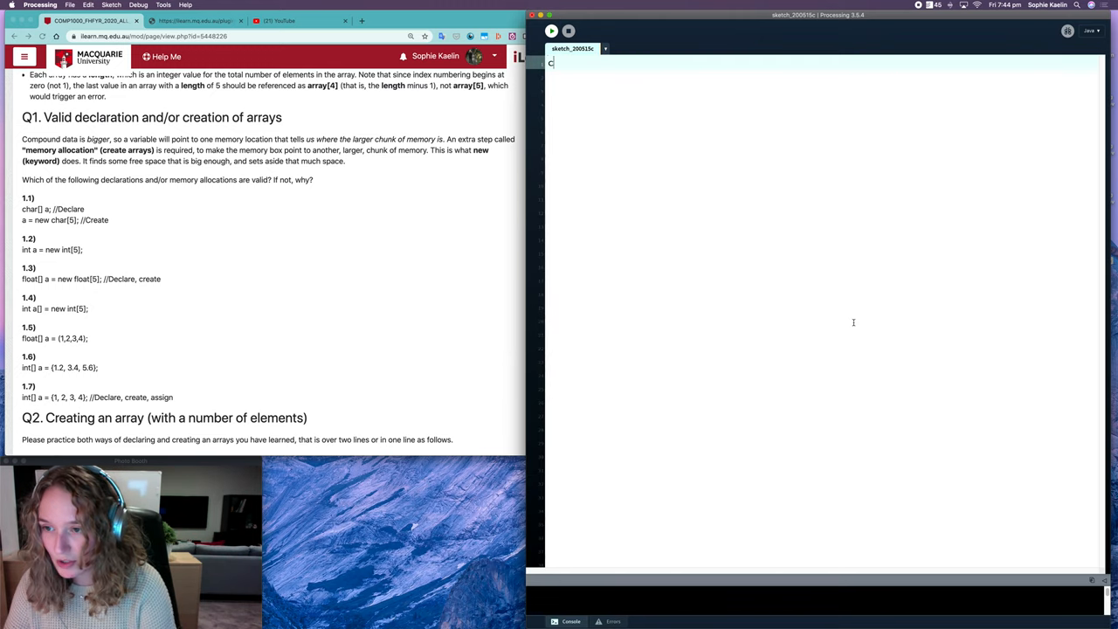
text(hat[])
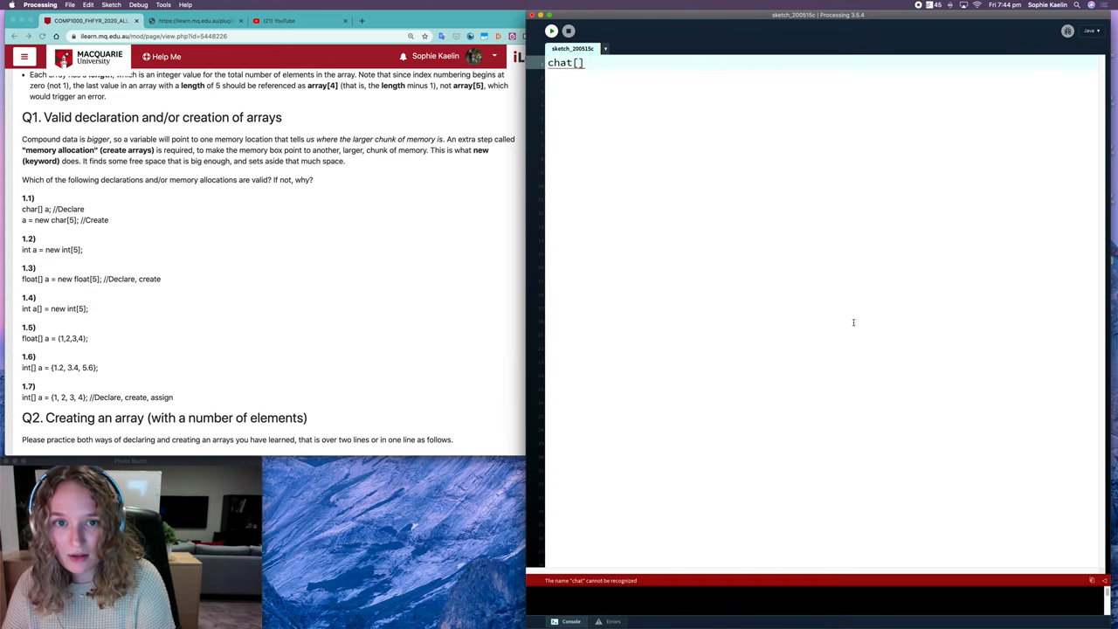
text(char[] a)
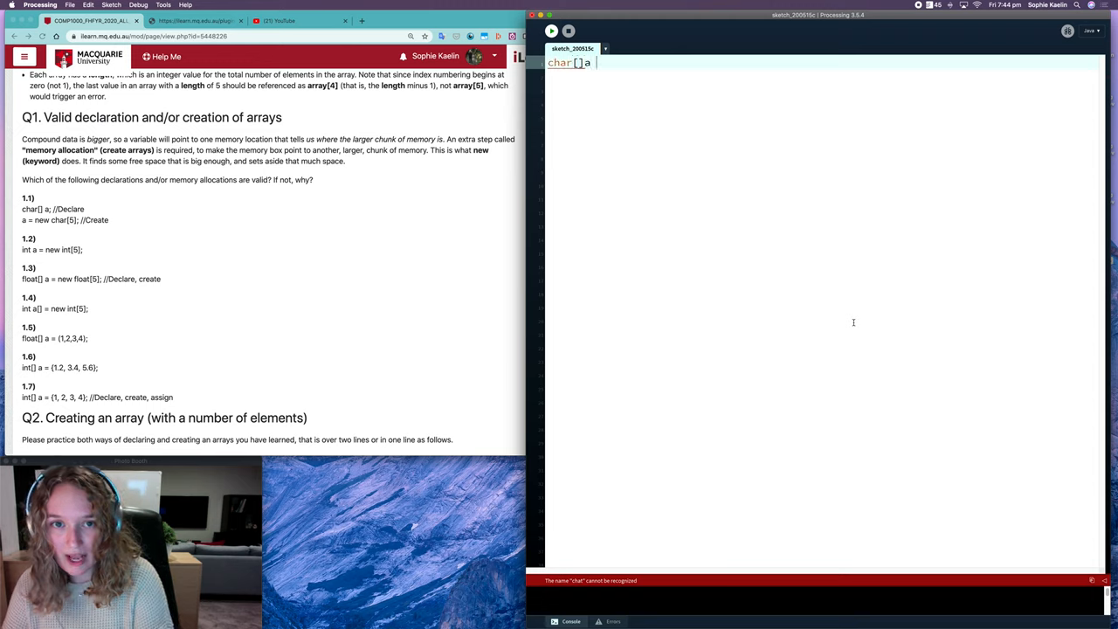
text(= null;)
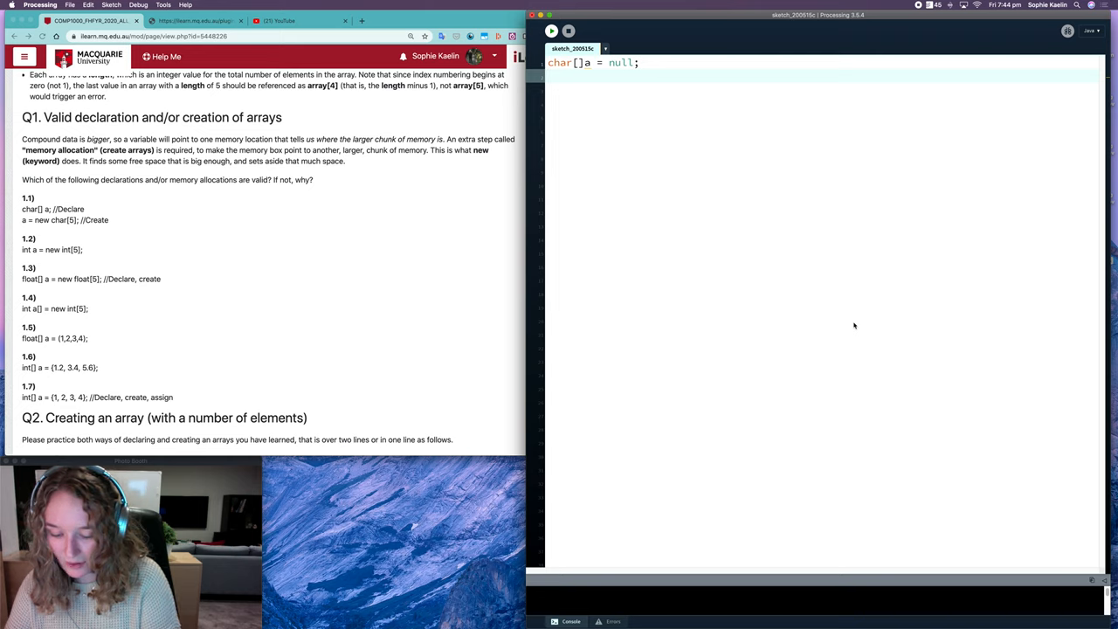
text(int size = a.len)
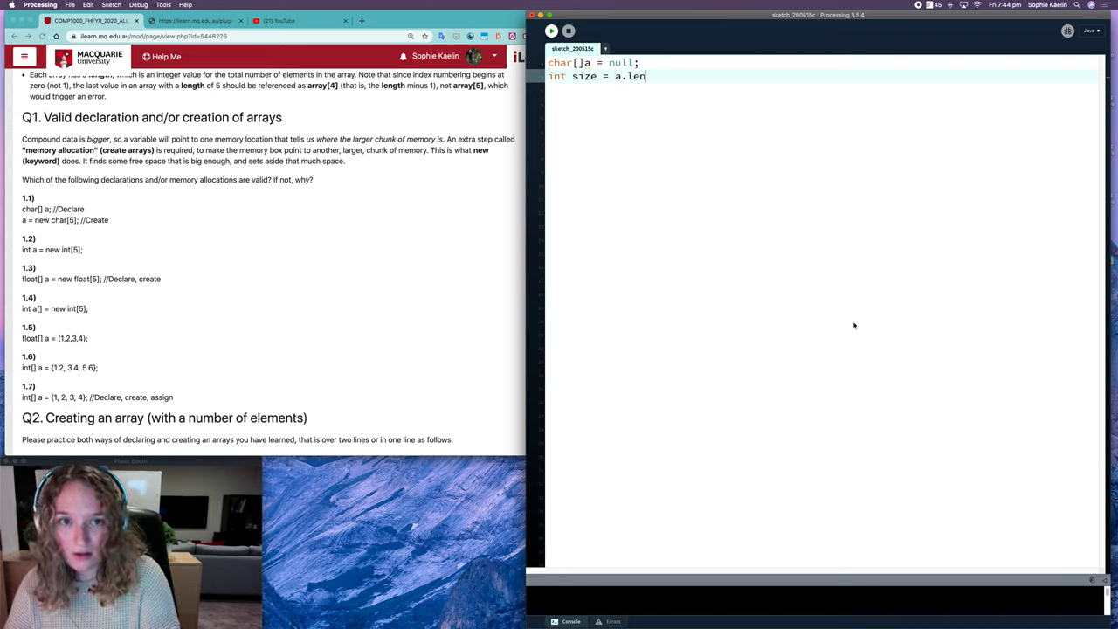
text(gth;)
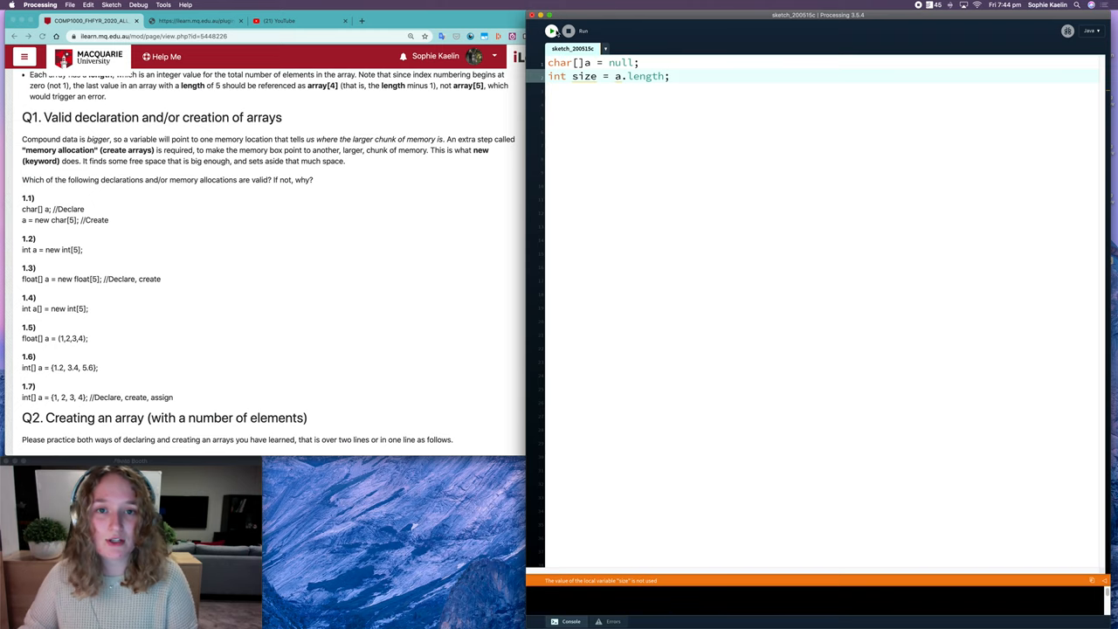
Step: Run the sketch to show the NullPointerException from the null array
click(552, 31)
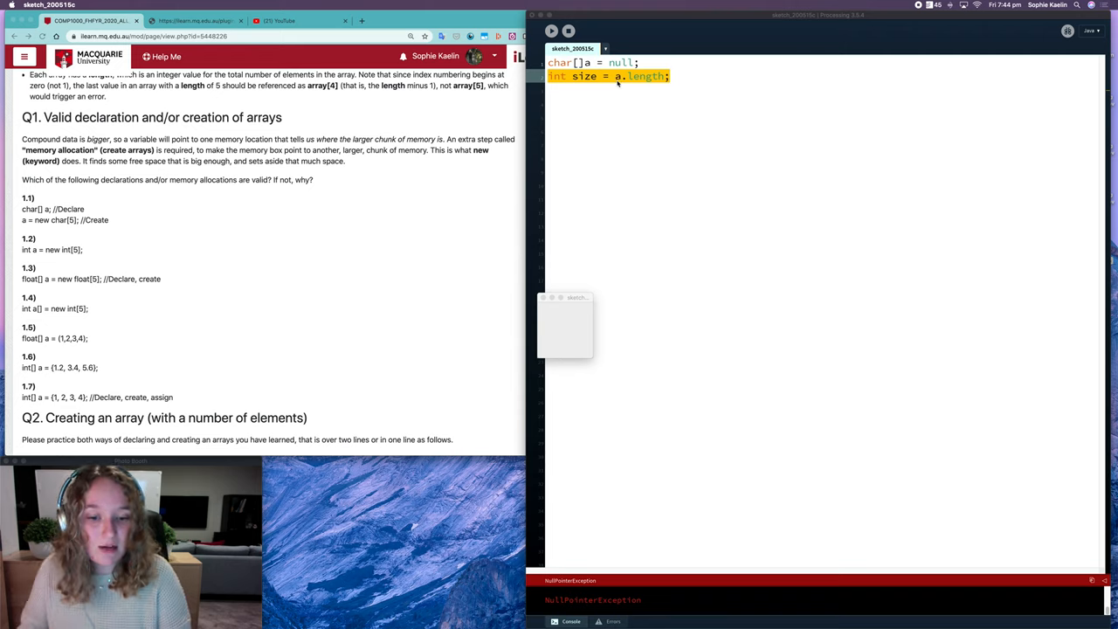
mouse_move(601, 594)
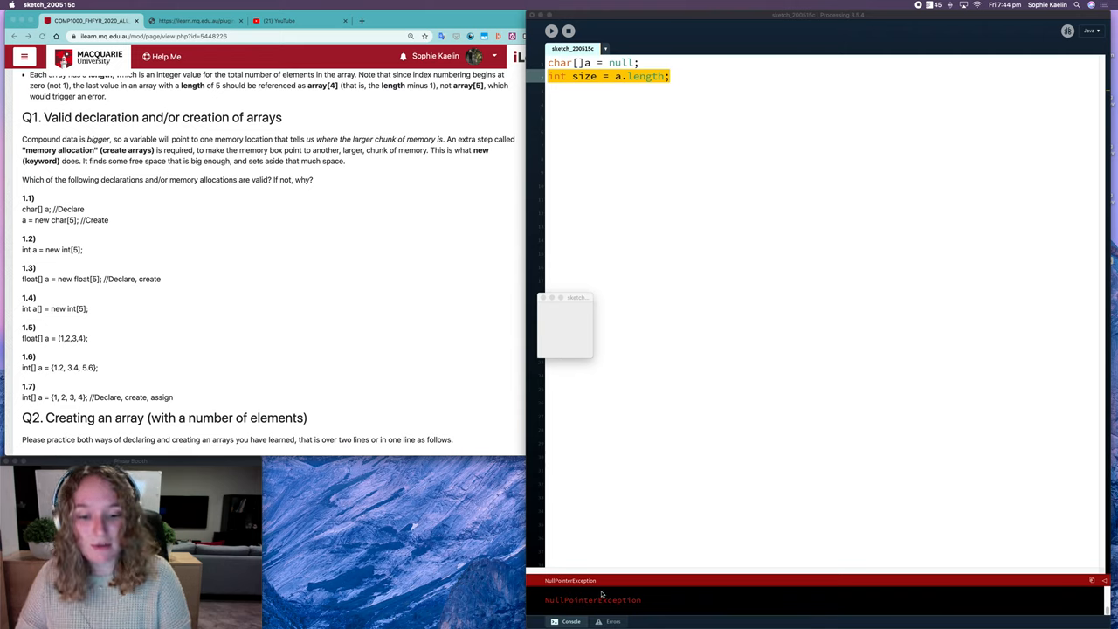
mouse_move(545, 315)
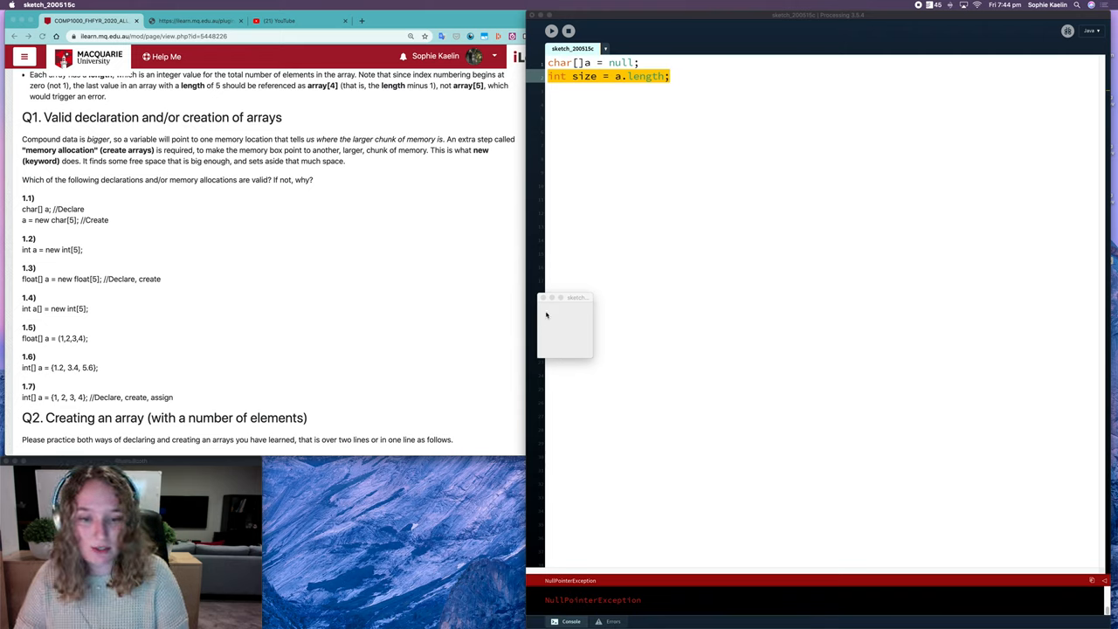
click(552, 31)
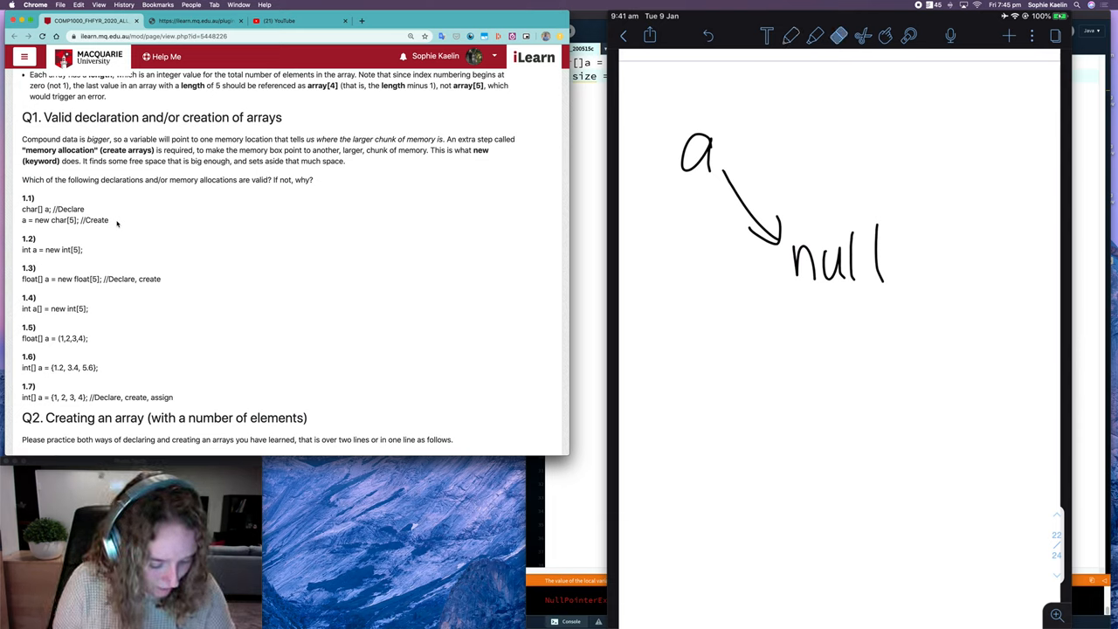
Step: Replace null with a row of five array slots indexed from 0 that a points to
click(814, 34)
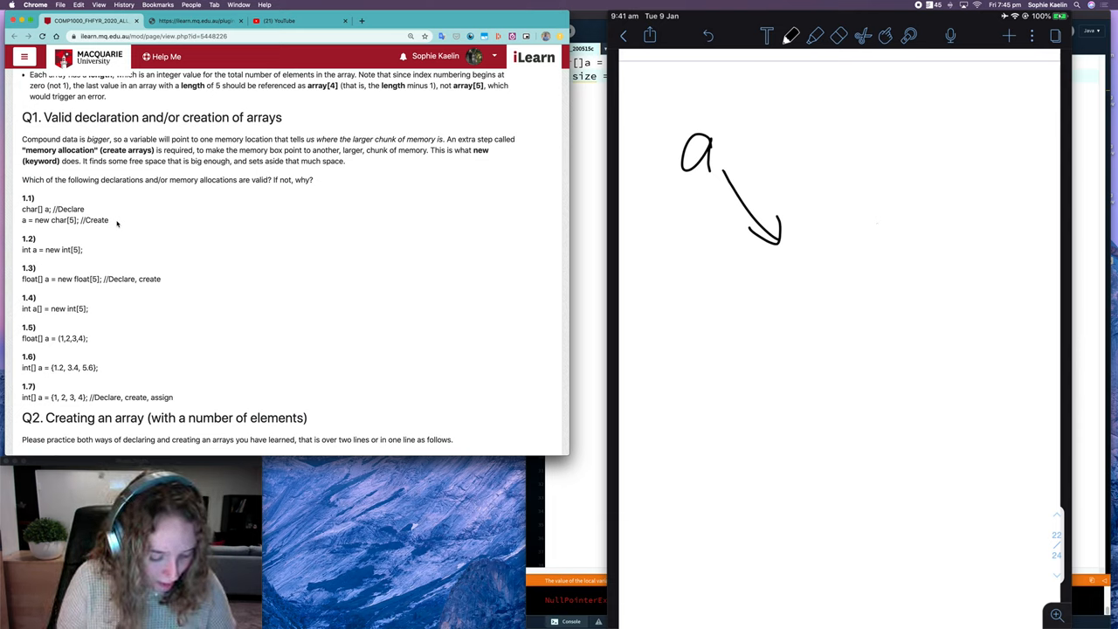
drag(790, 236, 789, 293)
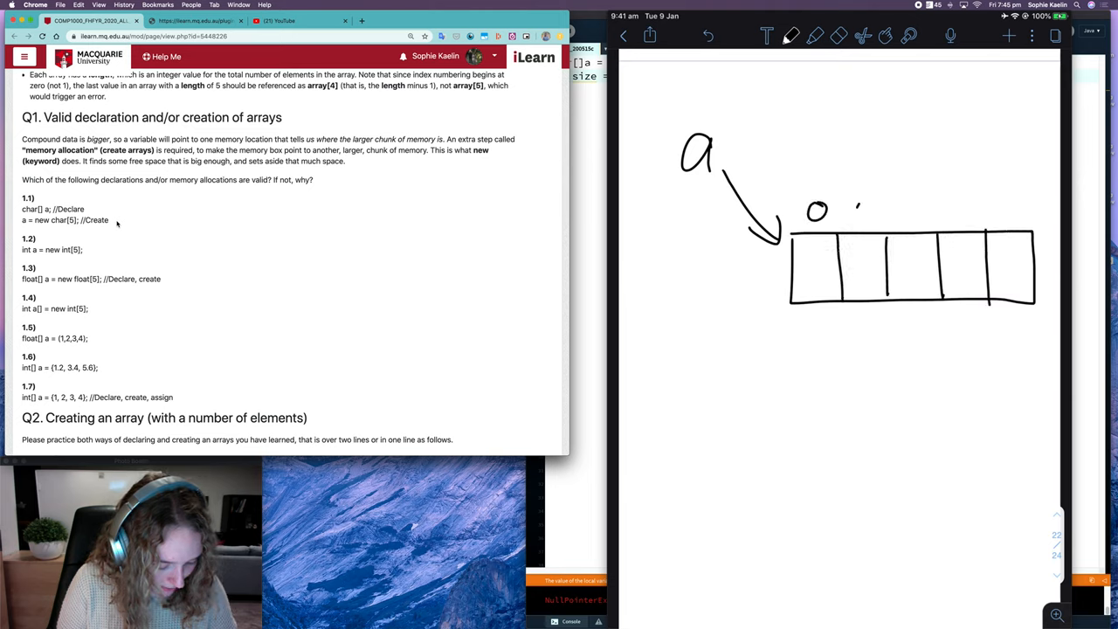
drag(856, 209, 1005, 209)
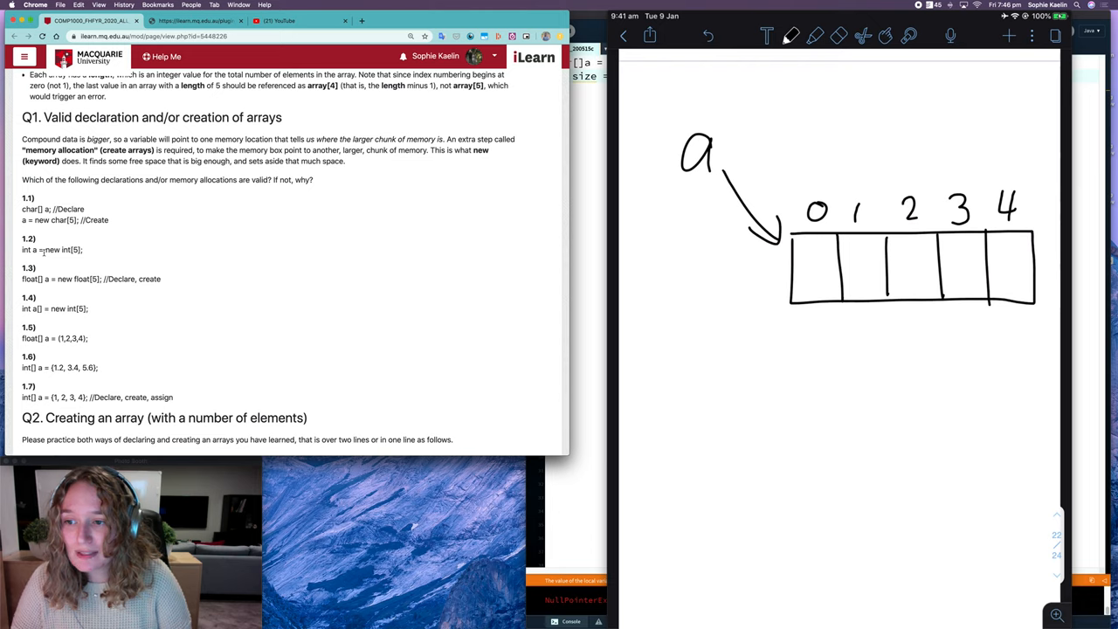
double_click(28, 249)
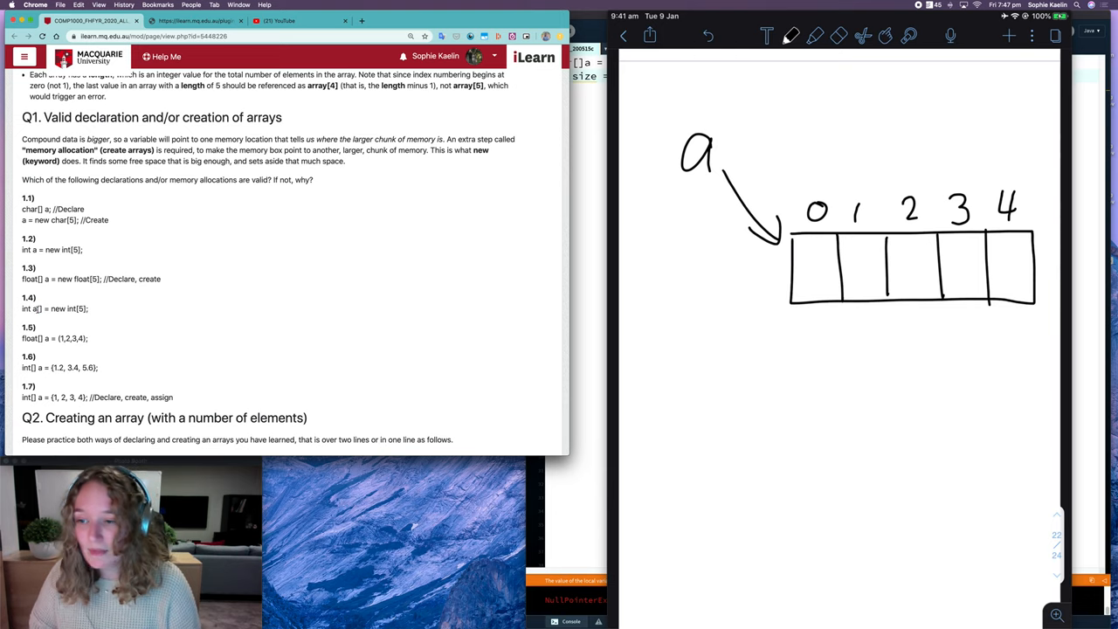
scroll(down, 3)
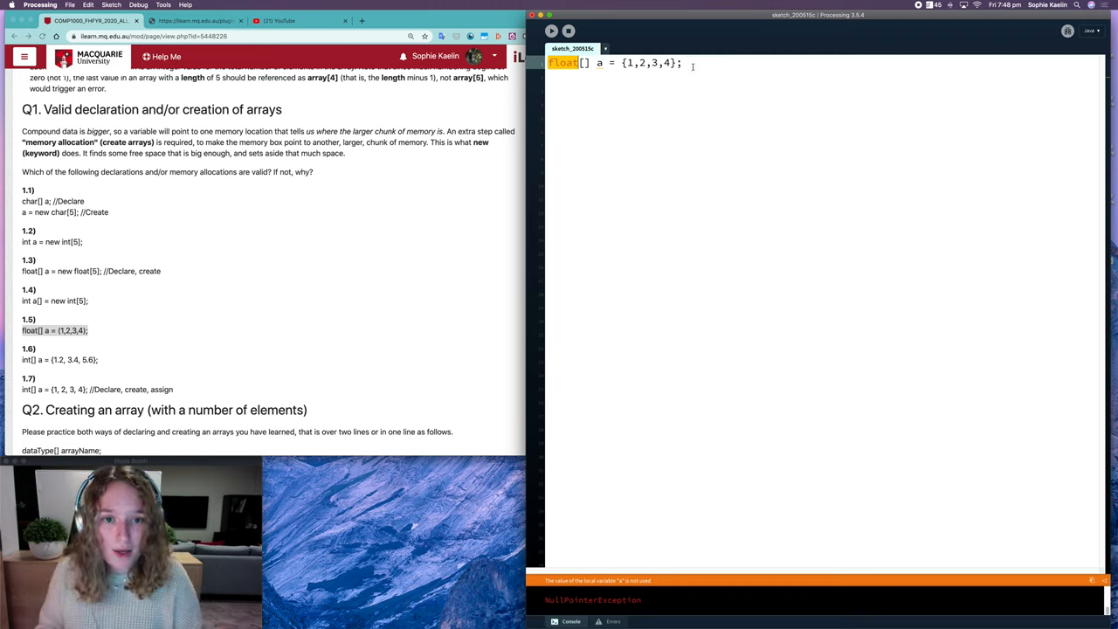
Step: Print a[1] with println and run the sketch to get 2.0
text(a)
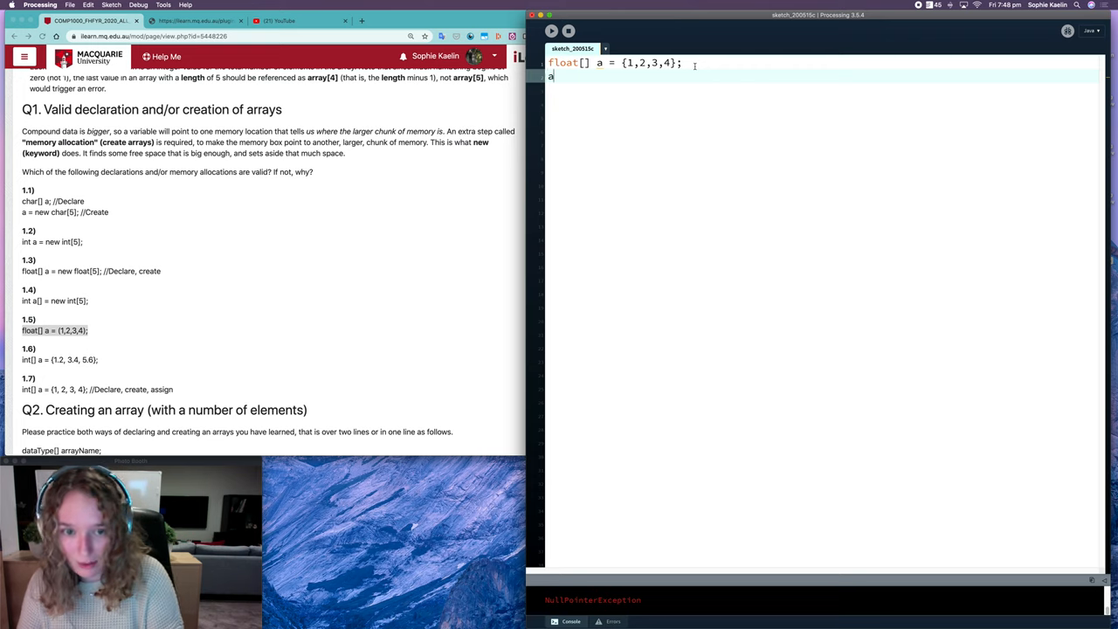
text([1)
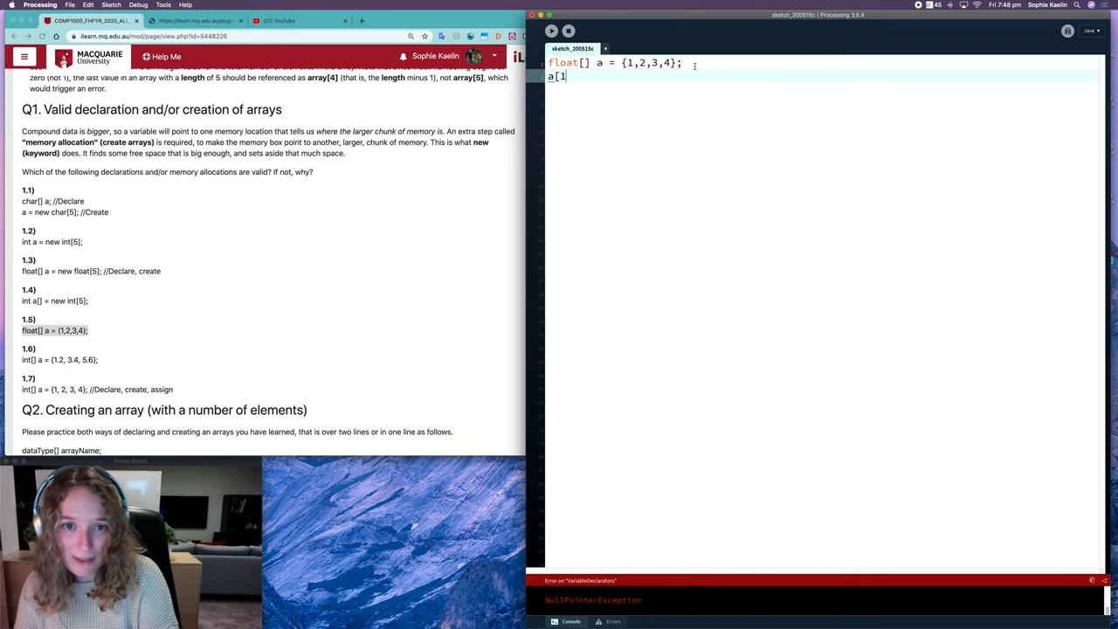
text(];)
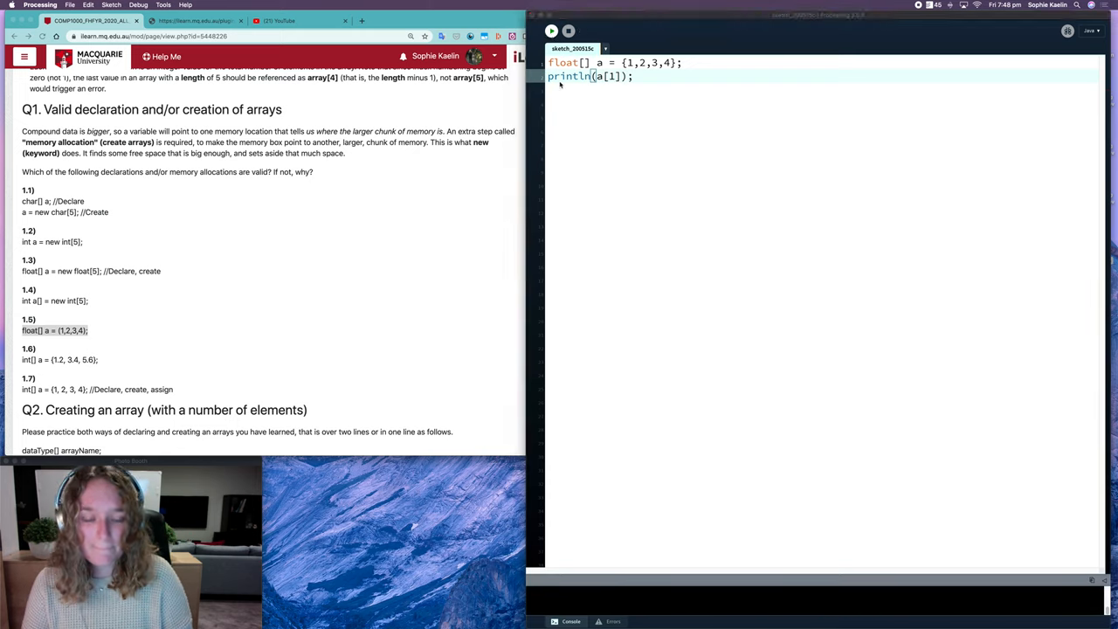
click(551, 31)
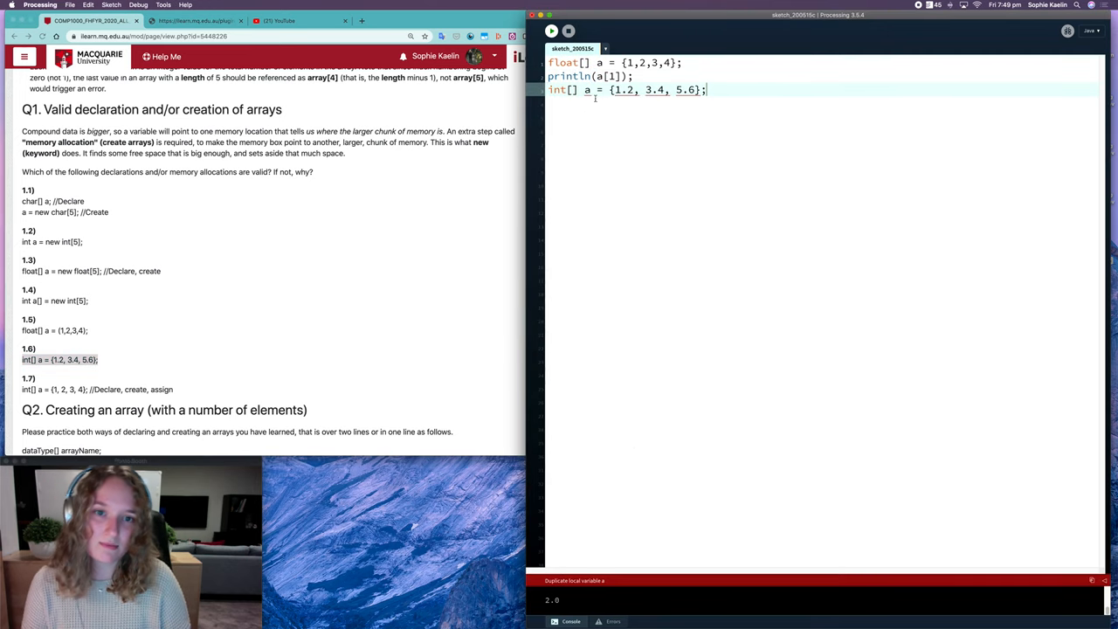
Step: Rename the 1.6 array to b and cast 1.2 with (int) to address the type mismatch
text(b)
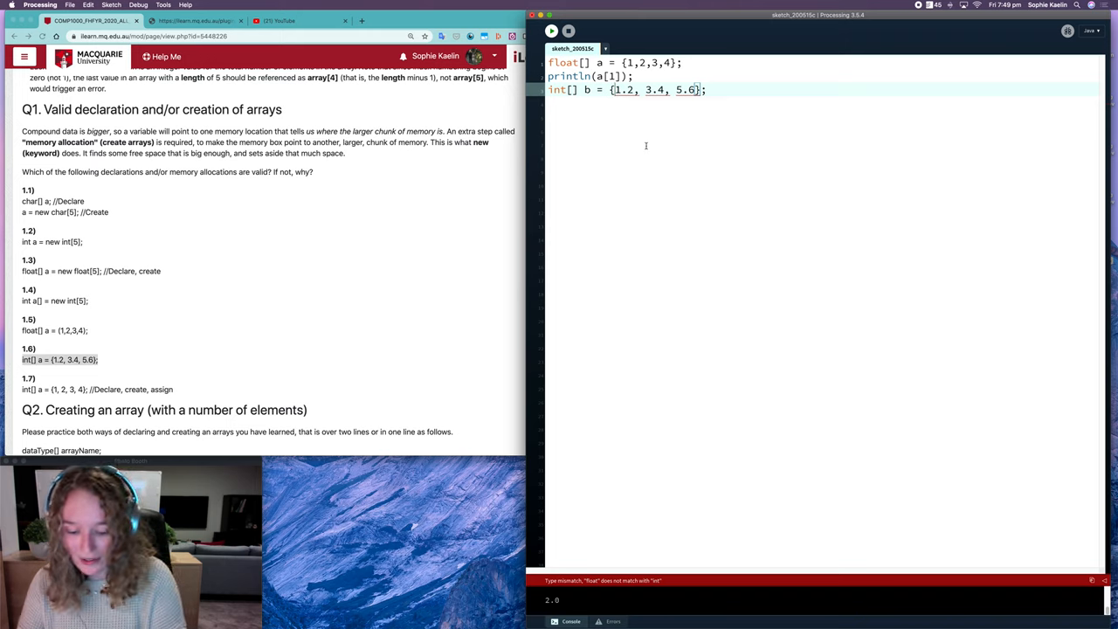
text((int))
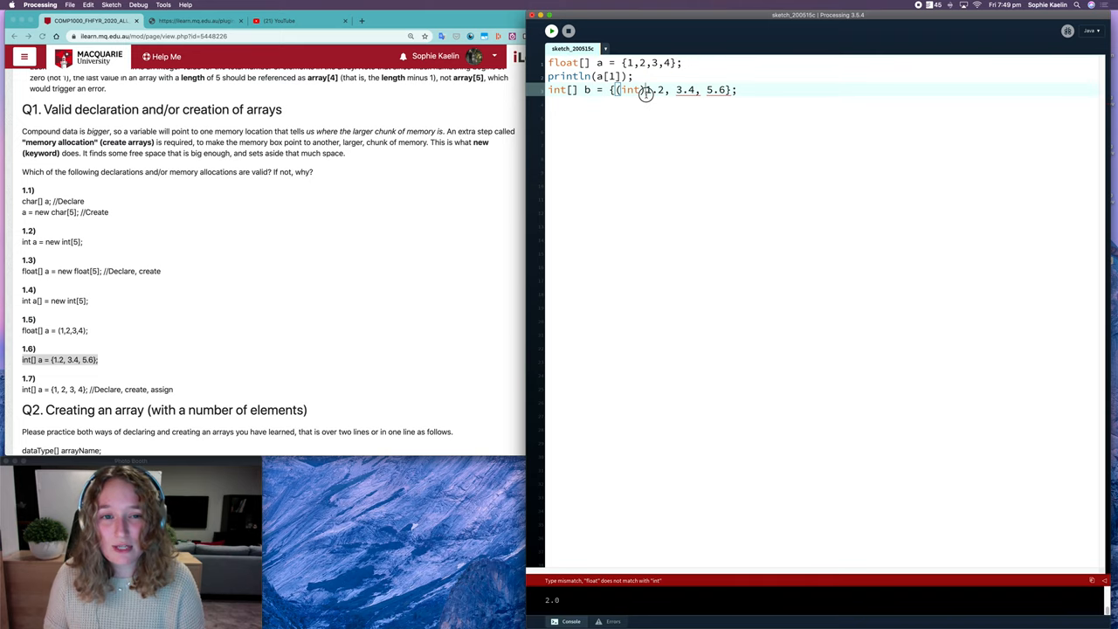
double_click(629, 91)
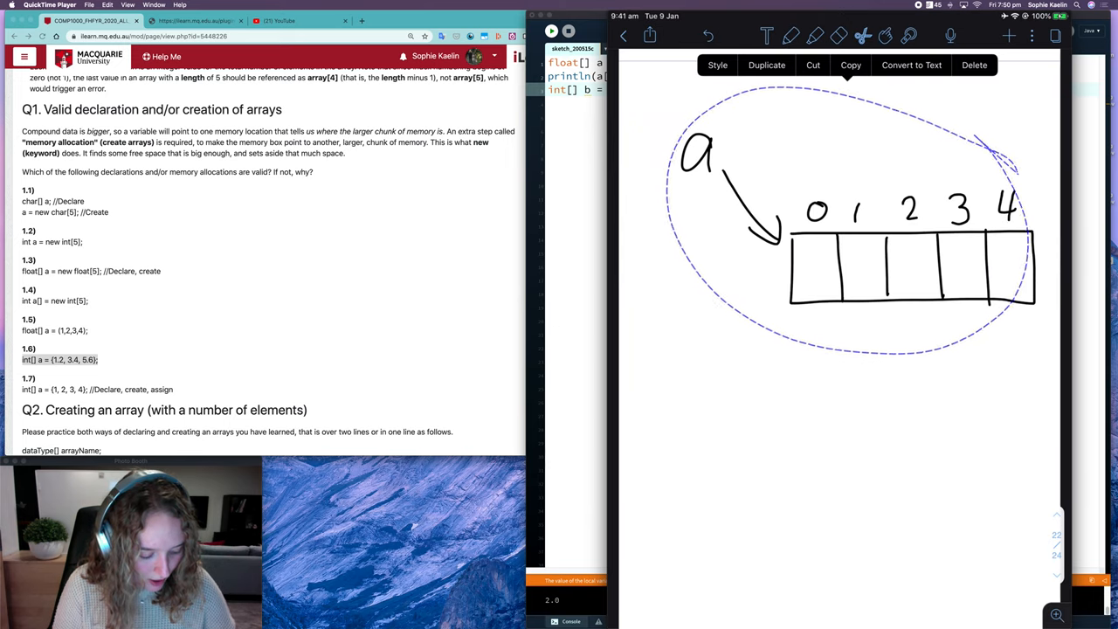
Step: Erase the old diagram and draw a four-slot array holding 1, 2, 3, 4 indexed 0 to 3, starting a note below
click(975, 65)
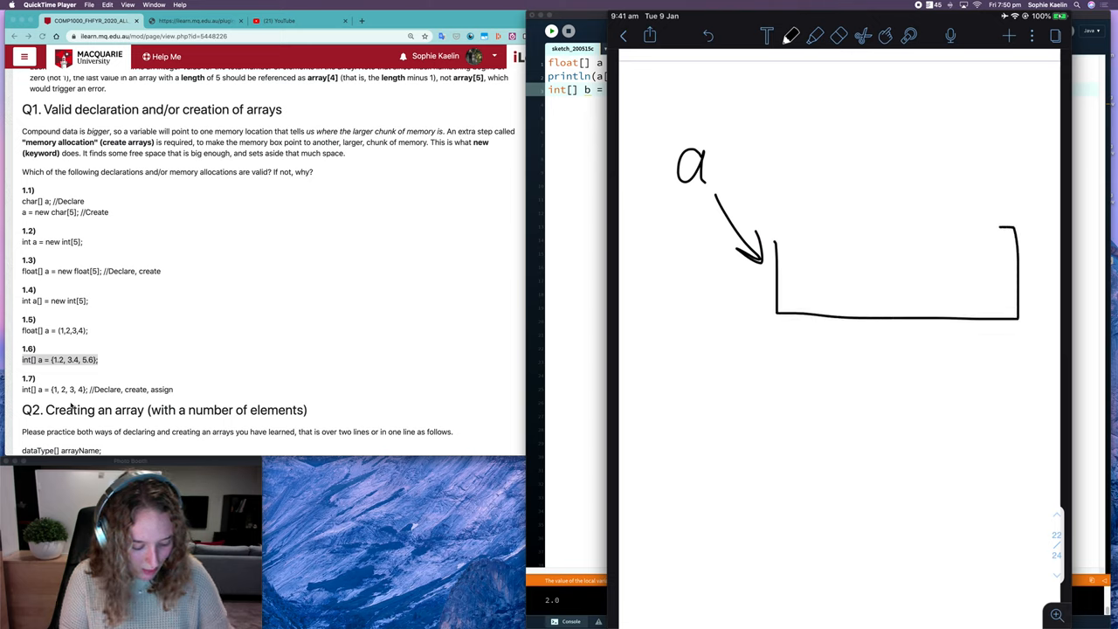
drag(842, 234, 842, 316)
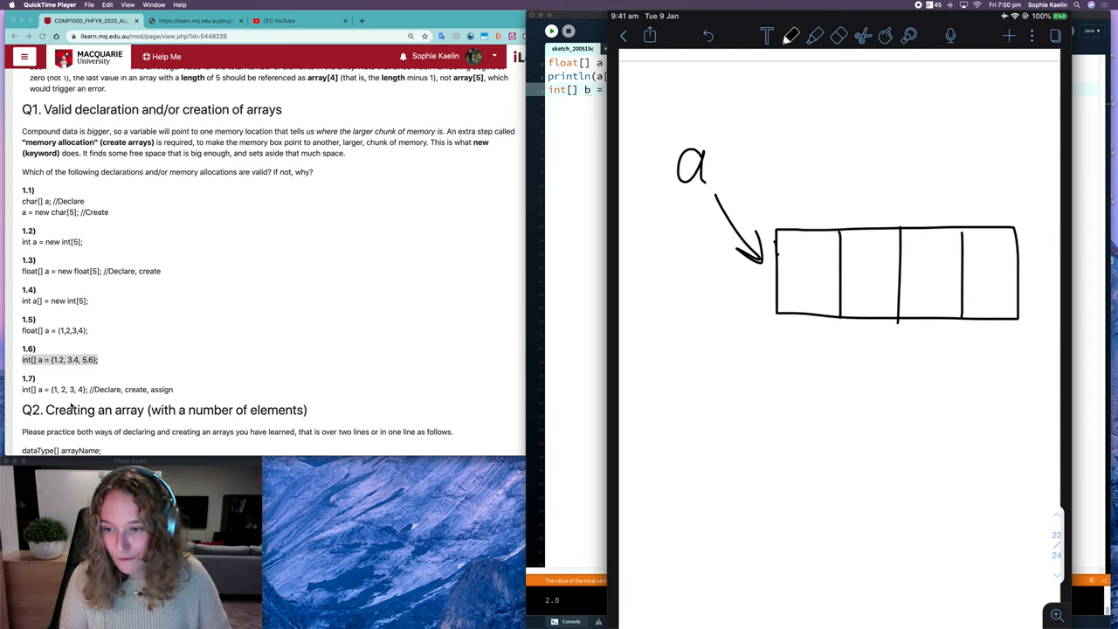
drag(803, 288, 864, 262)
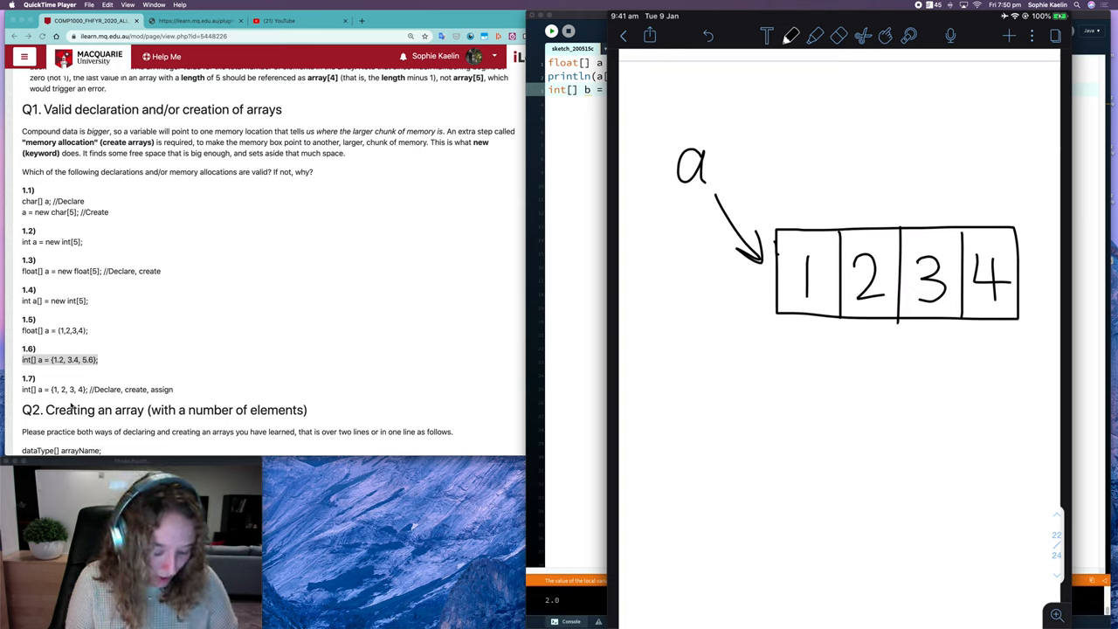
drag(803, 206, 934, 206)
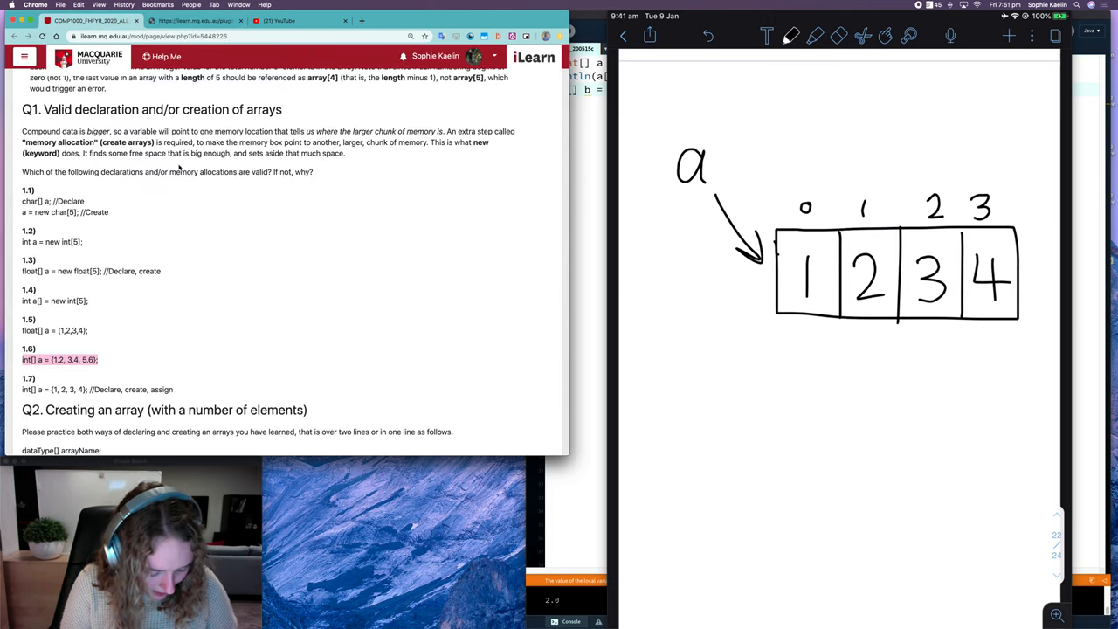
drag(737, 380, 786, 381)
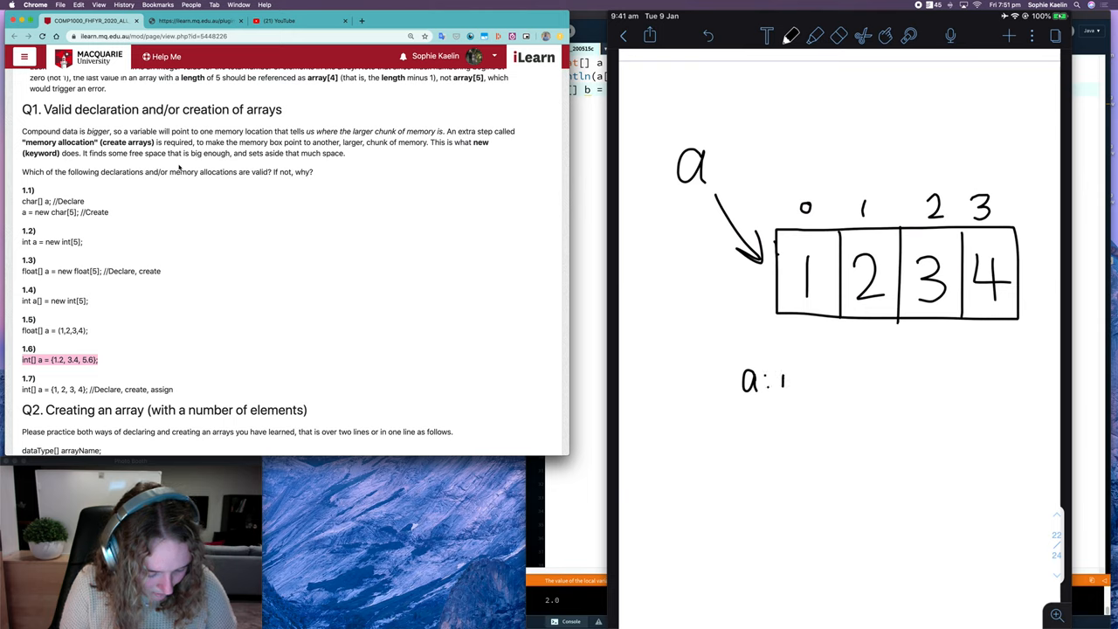